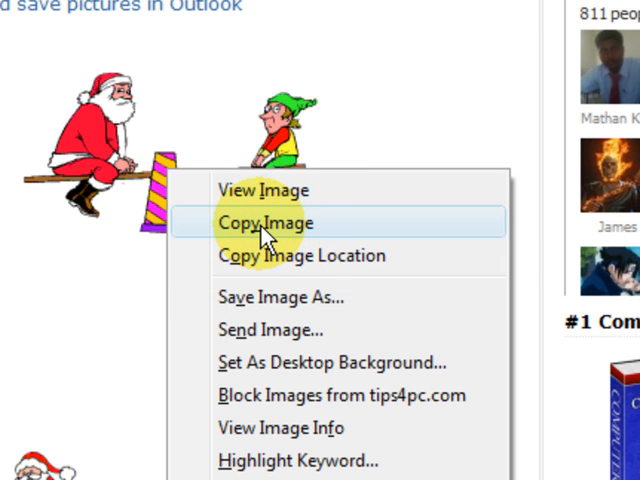
pyautogui.moveTo(292, 288)
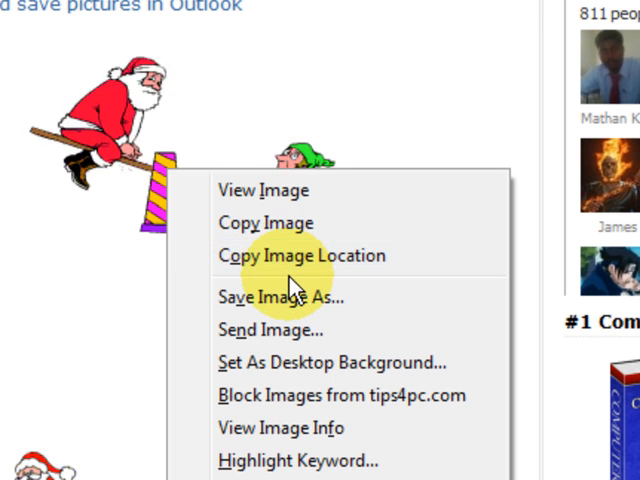
pyautogui.moveTo(278, 304)
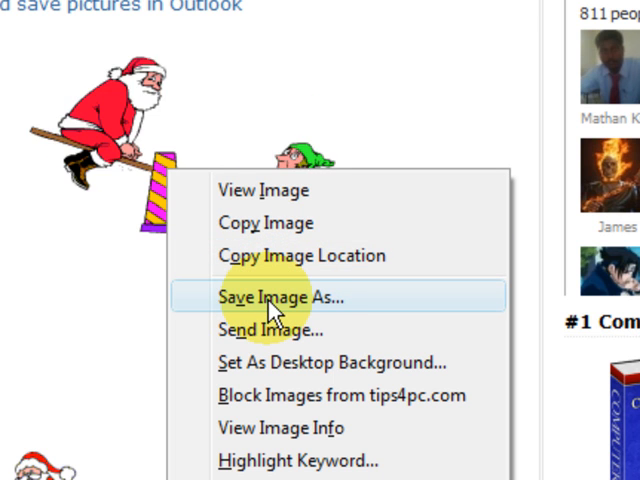
# - Save the animated Santa seesaw GIF to disk with its default file name
pyautogui.click(270, 296)
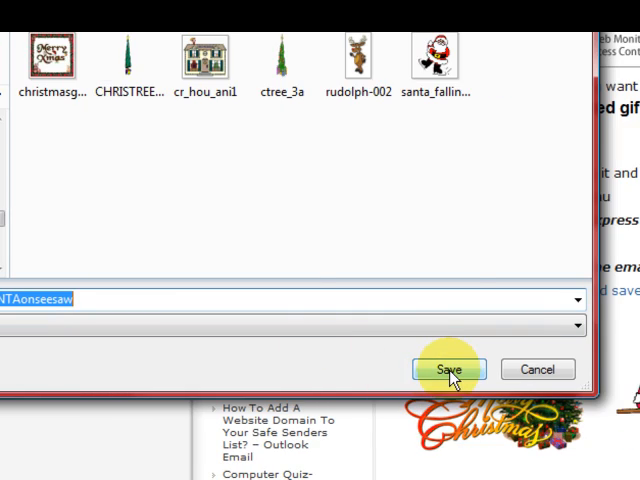
pyautogui.click(446, 368)
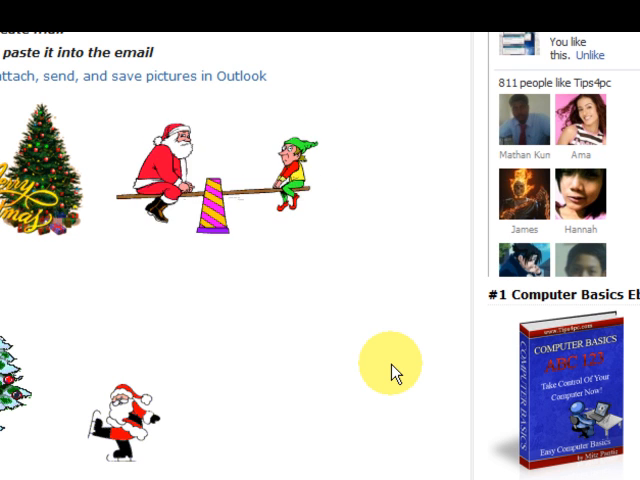
pyautogui.moveTo(370, 300)
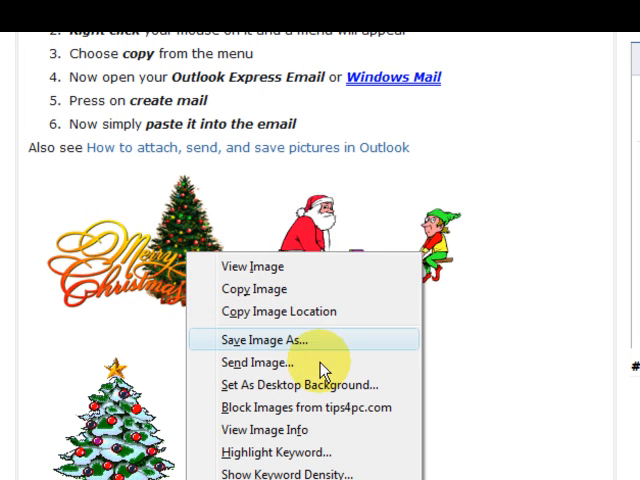
pyautogui.moveTo(136, 212)
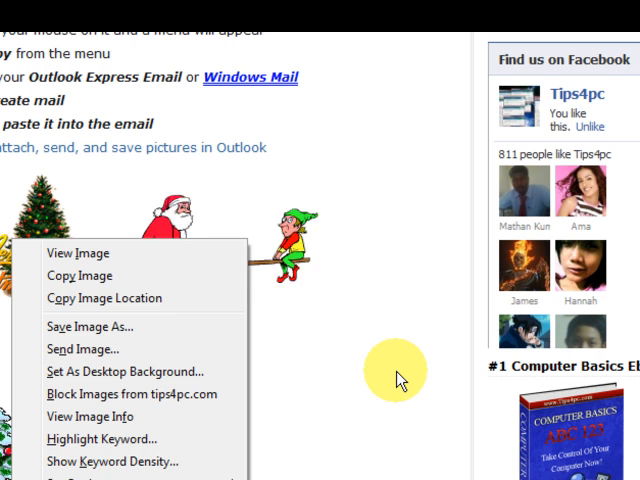
pyautogui.scroll(-3)
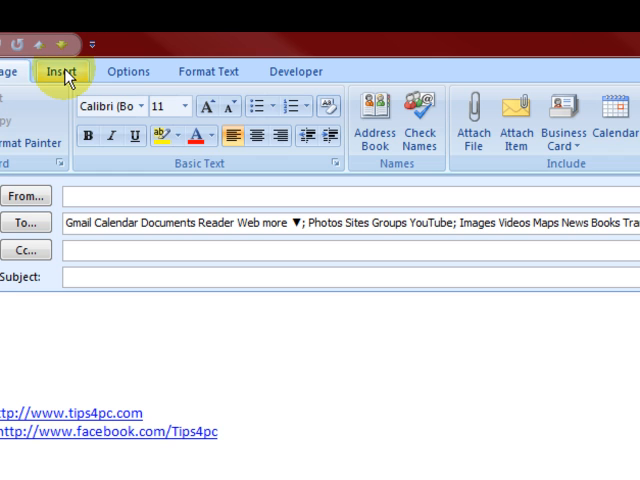
# - Insert the saved SANTAonseesaw picture file into the message body above the signature
pyautogui.click(62, 72)
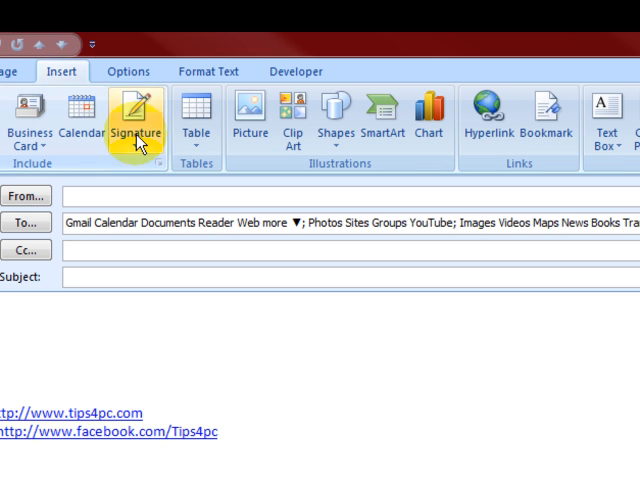
pyautogui.moveTo(248, 116)
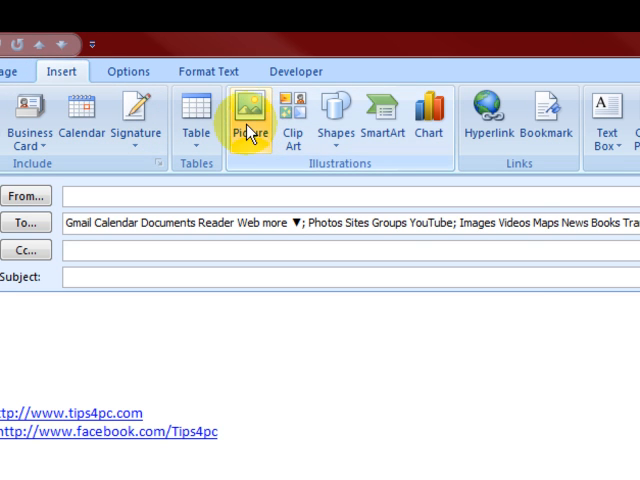
pyautogui.click(248, 110)
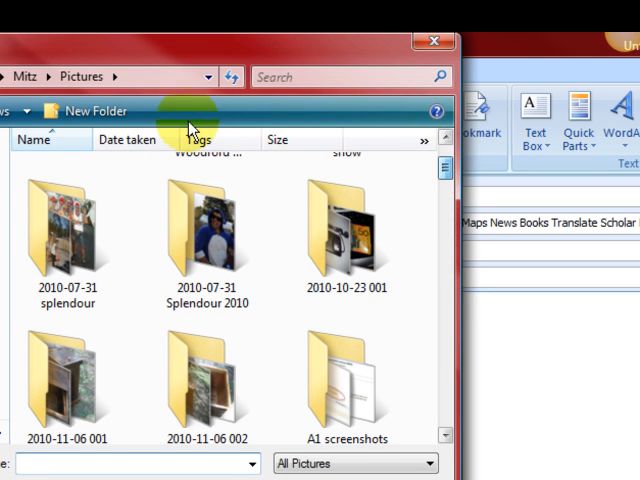
pyautogui.moveTo(448, 164)
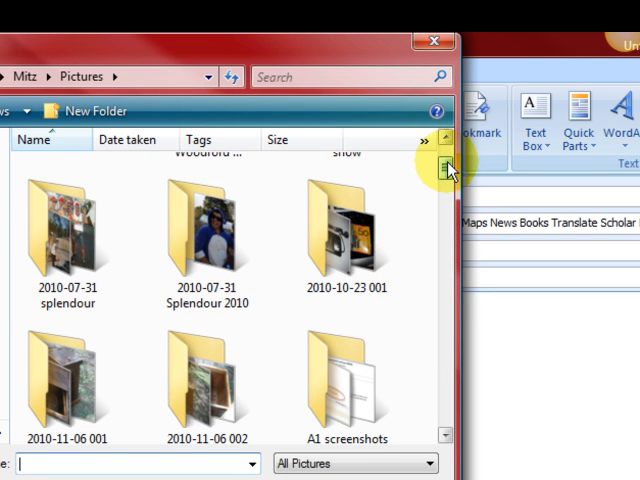
pyautogui.scroll(-3)
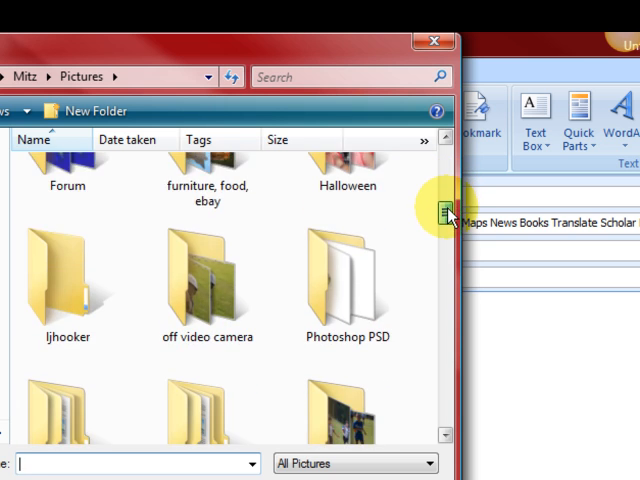
pyautogui.scroll(-3)
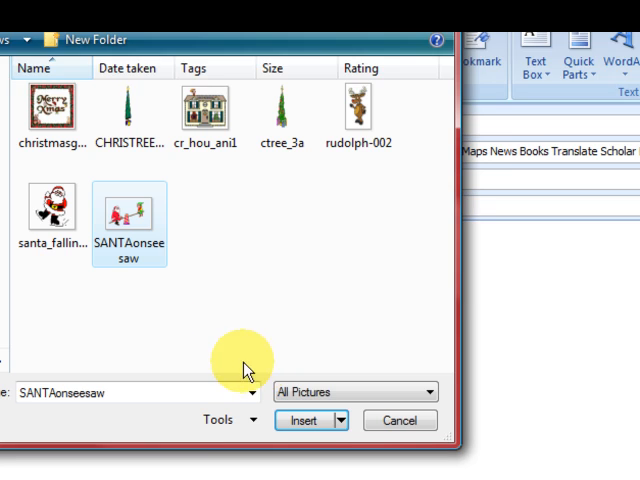
pyautogui.click(304, 420)
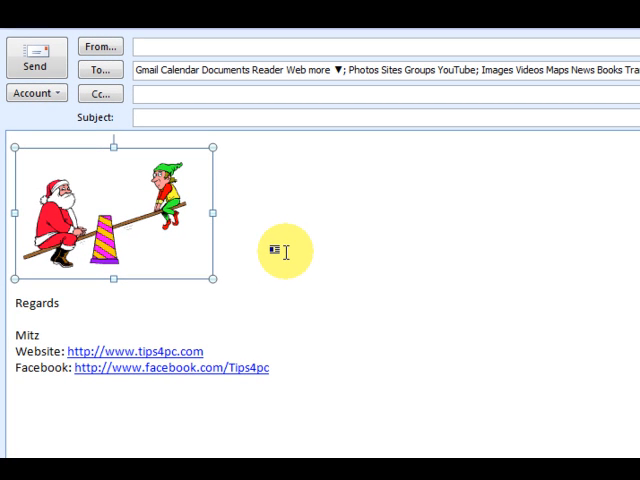
pyautogui.moveTo(328, 238)
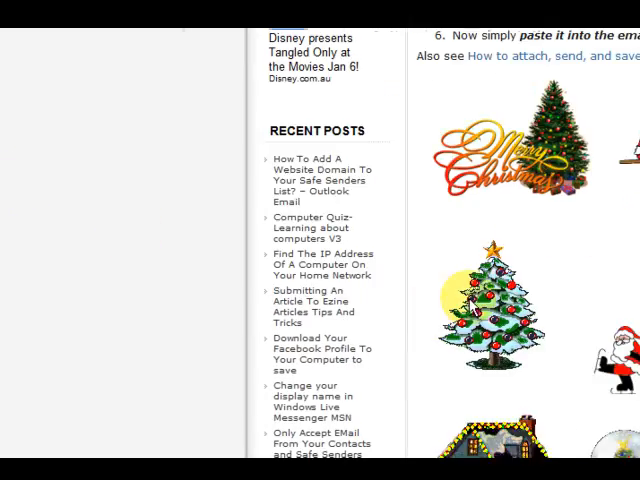
pyautogui.scroll(-3)
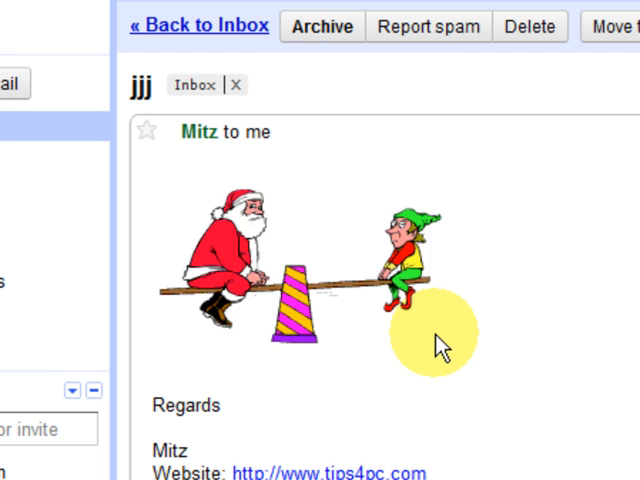
pyautogui.moveTo(372, 318)
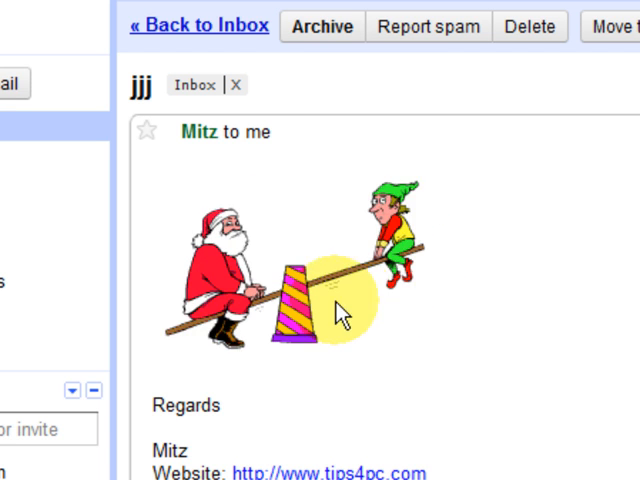
pyautogui.moveTo(304, 344)
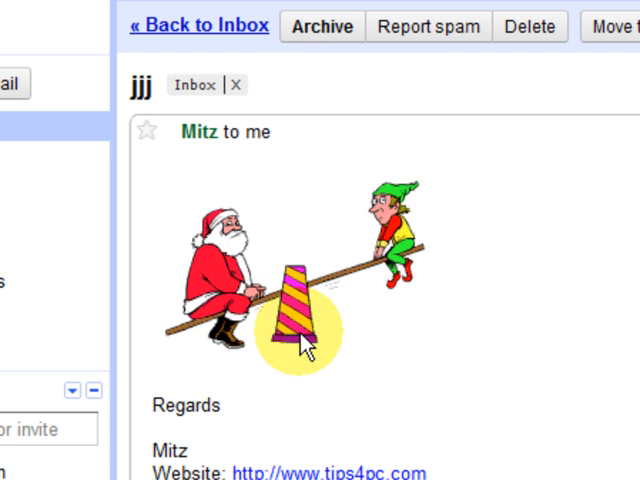
pyautogui.scroll(-3)
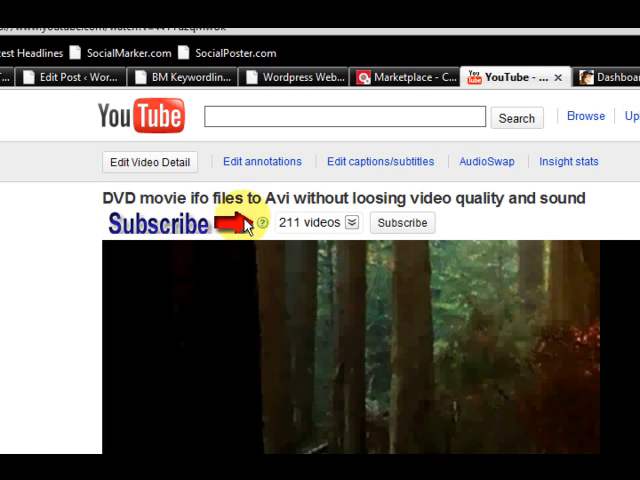
pyautogui.moveTo(430, 236)
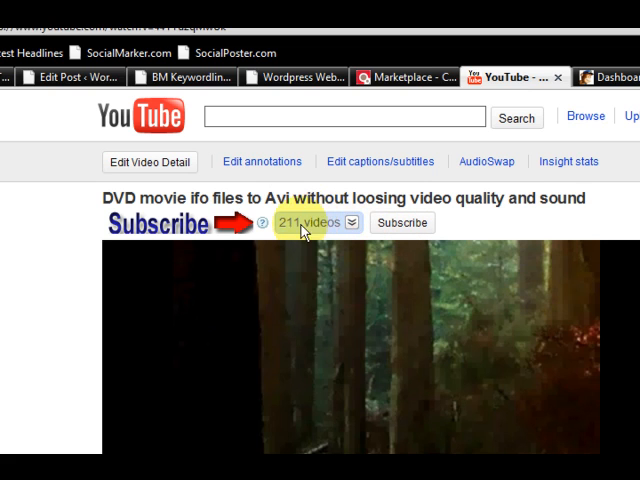
pyautogui.moveTo(330, 224)
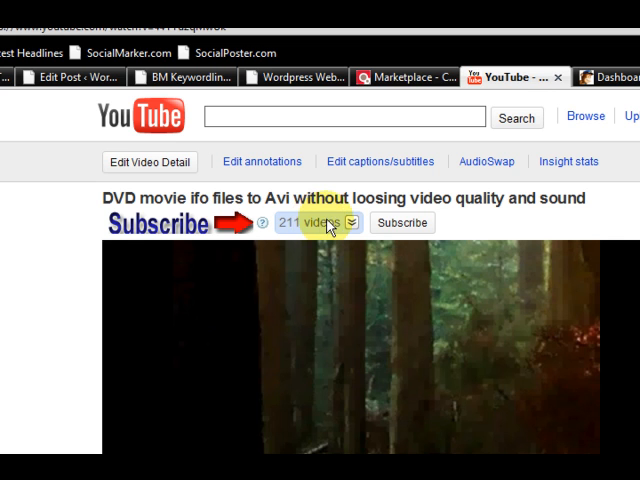
# - List the channel's 211 uploaded videos and page forward to the next set
pyautogui.click(352, 222)
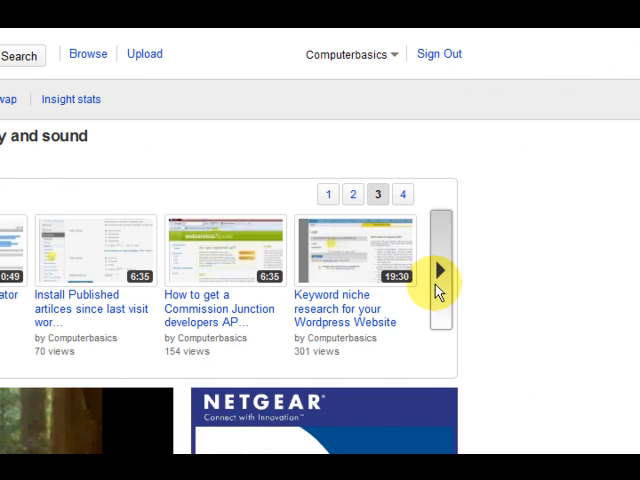
pyautogui.click(440, 268)
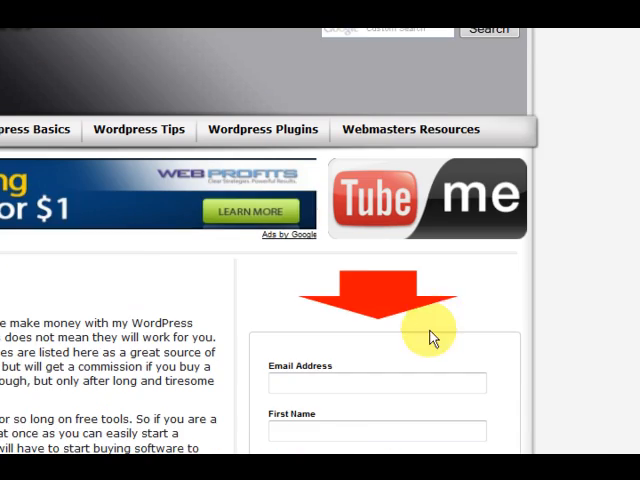
pyautogui.scroll(-3)
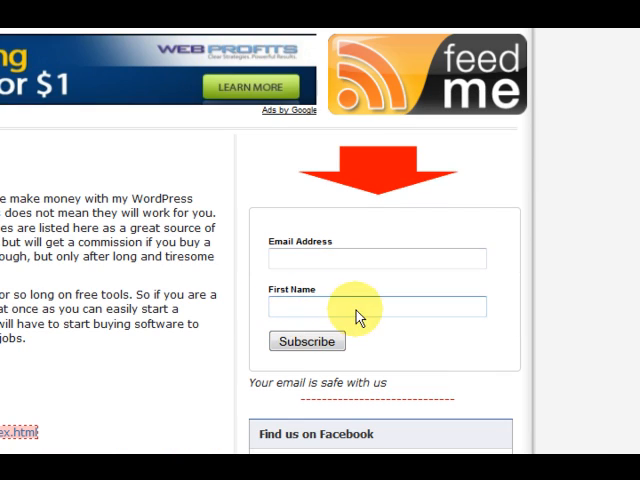
pyautogui.moveTo(404, 338)
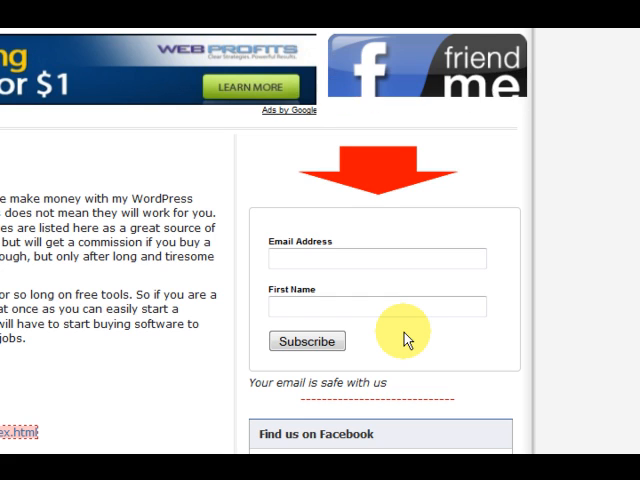
pyautogui.moveTo(436, 340)
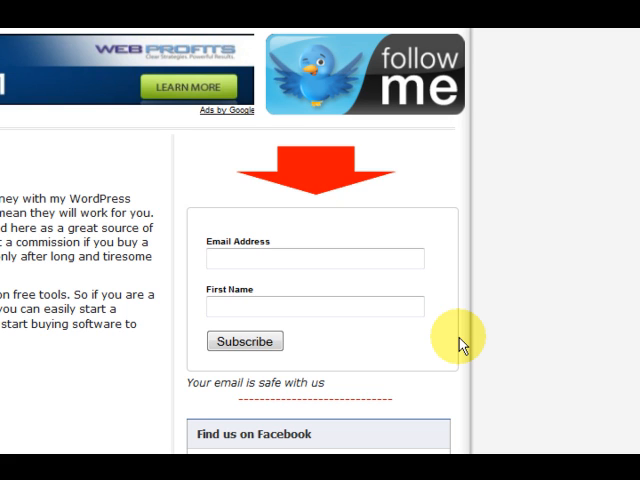
pyautogui.moveTo(324, 330)
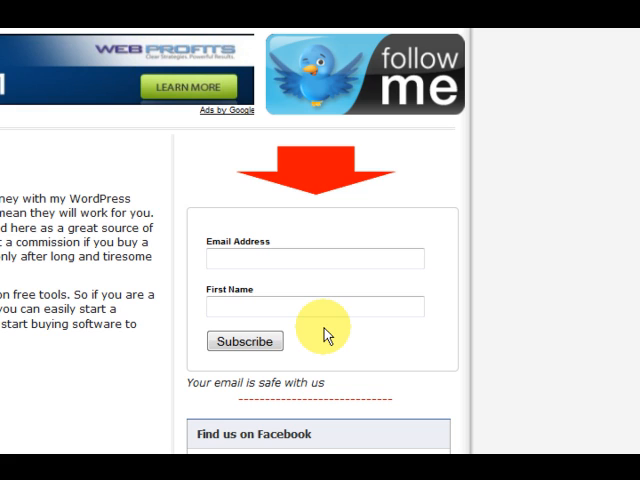